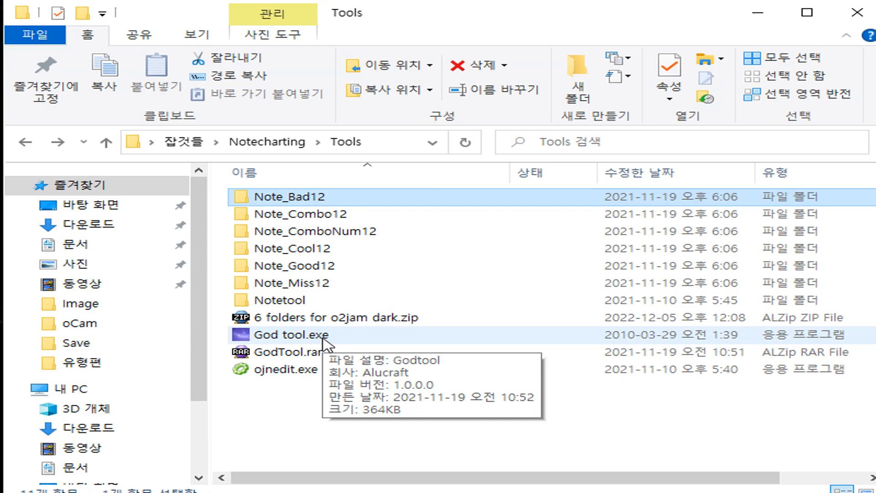
# Launch God tool.exe from the Tools folder, opening its empty window.
pyautogui.rightClick(286, 334)
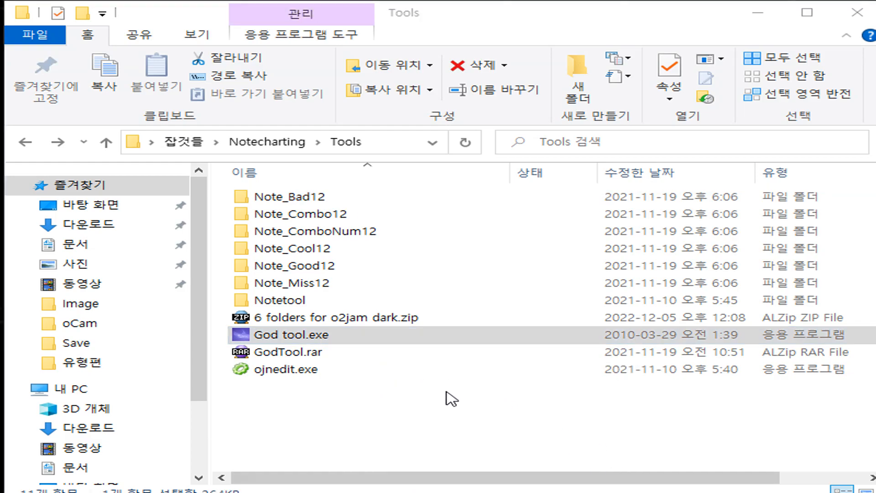
pyautogui.doubleClick(286, 335)
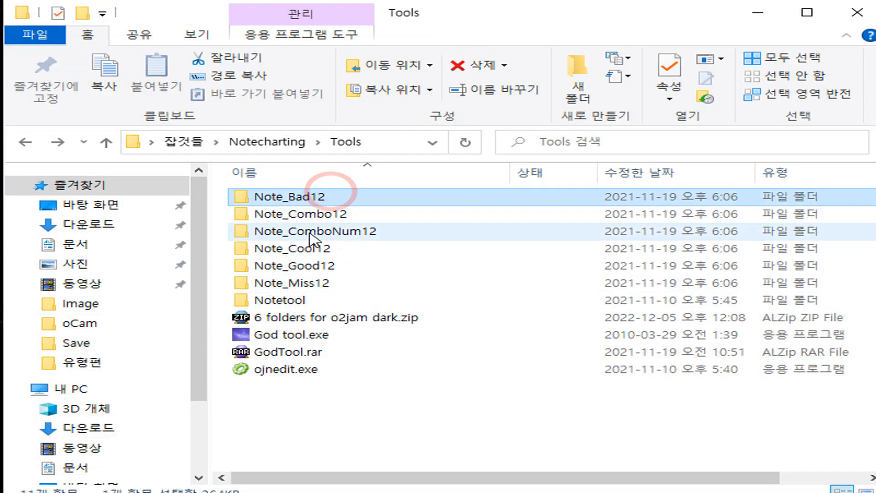
pyautogui.click(293, 282)
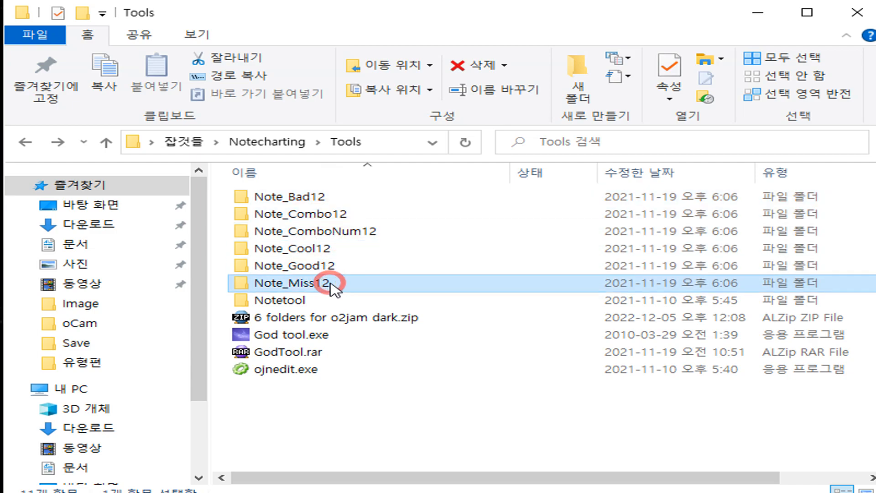
pyautogui.doubleClick(287, 334)
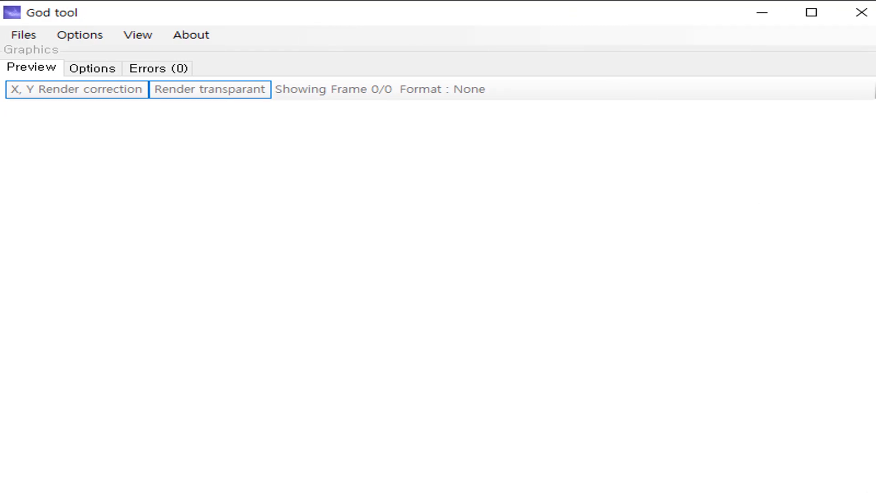
# Start Files > Open and browse from the desktop into the 잡것들 folder.
pyautogui.click(23, 35)
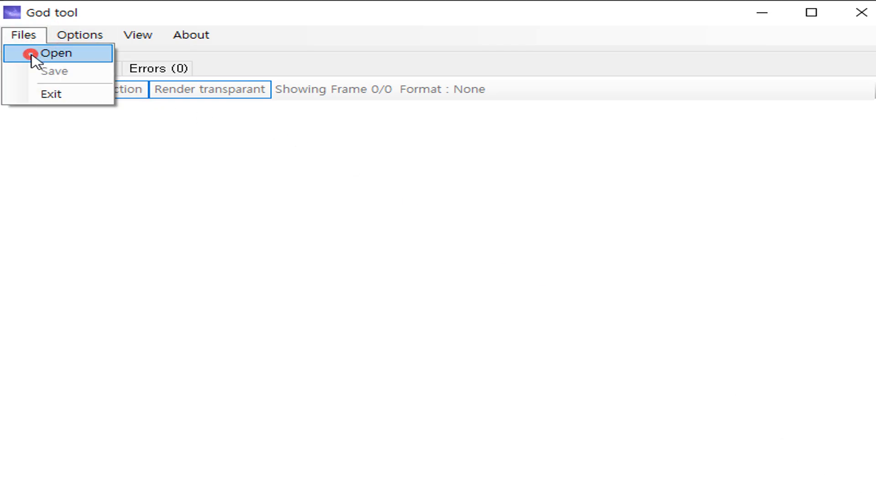
pyautogui.click(57, 53)
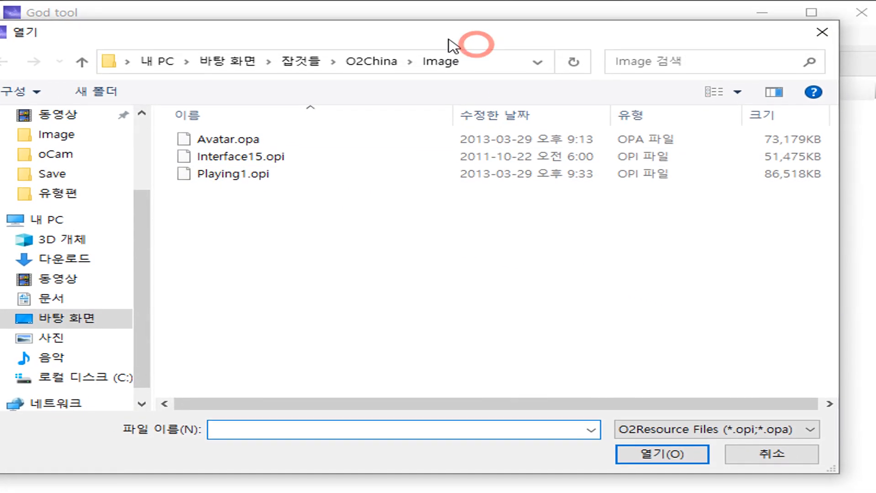
pyautogui.click(240, 173)
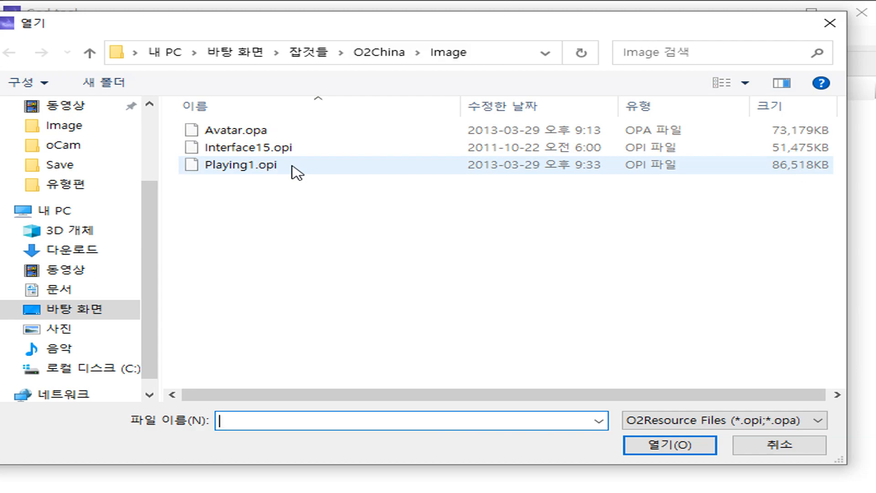
pyautogui.click(307, 52)
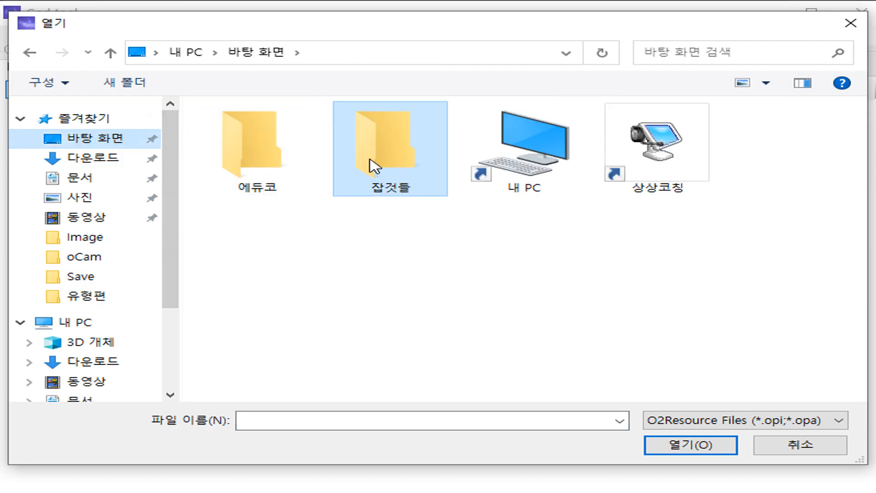
pyautogui.doubleClick(390, 149)
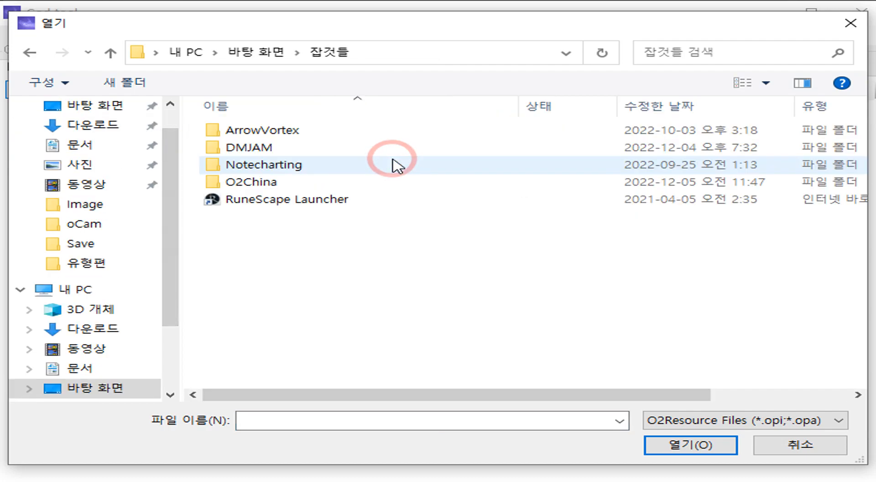
# Show all file types, jump to the O2Jam Interval install folder and load Image\Playing1.opi.
pyautogui.click(251, 181)
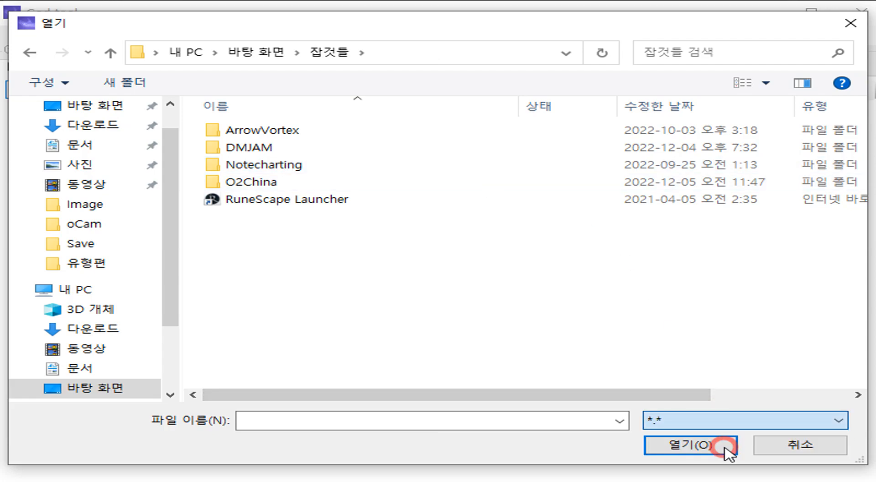
pyautogui.rightClick(274, 234)
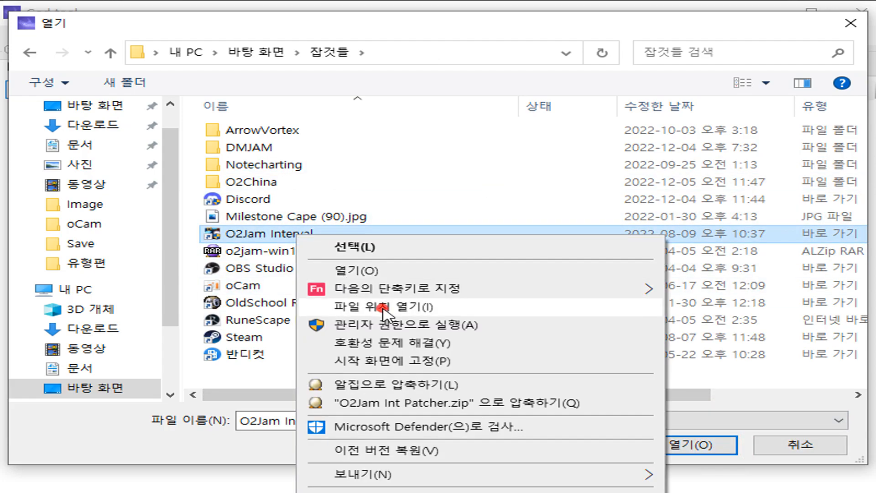
pyautogui.click(385, 307)
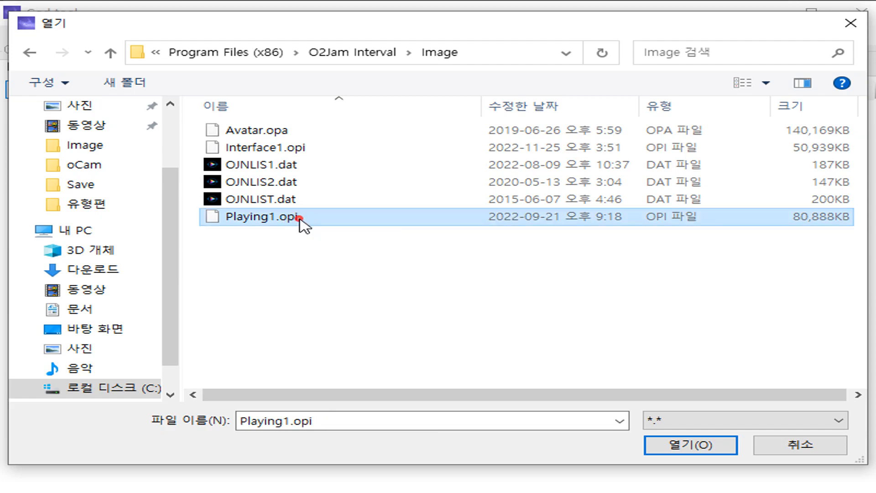
pyautogui.click(690, 446)
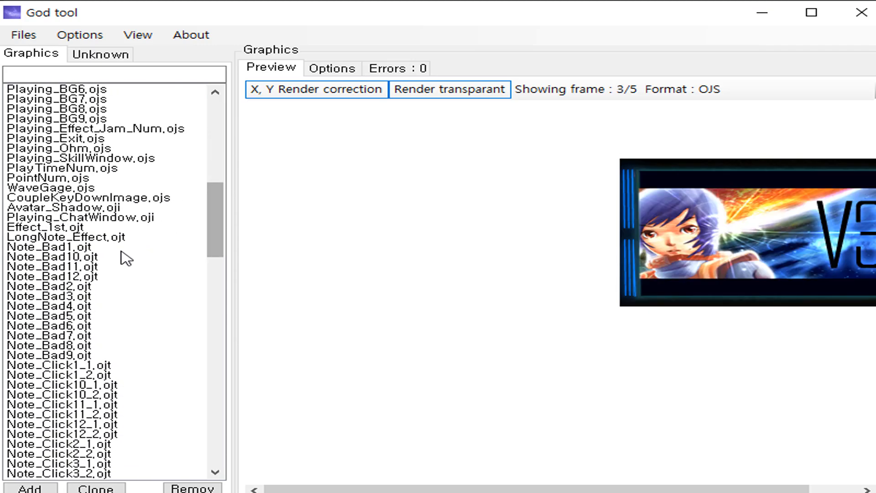
# Preview Note_Bad1, Note_Bad11, Note_Bad2 and another variant, ending on Note_Bad12's outlined BAD.
pyautogui.click(53, 246)
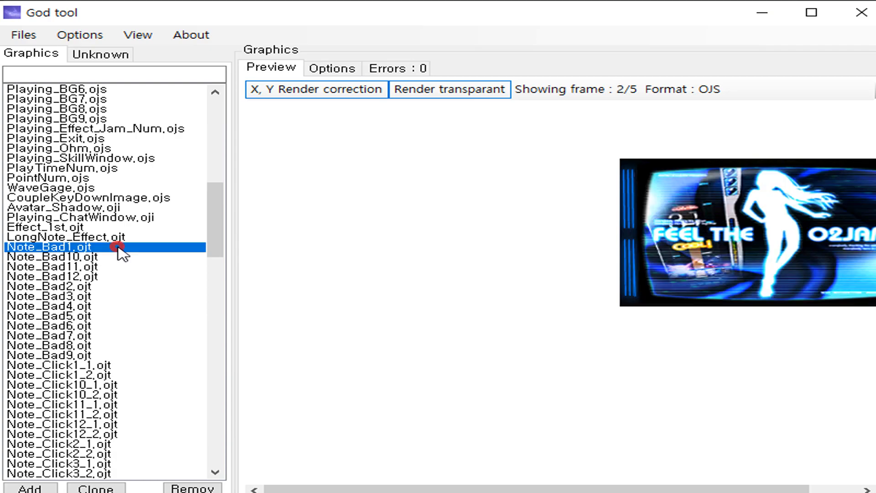
pyautogui.click(56, 266)
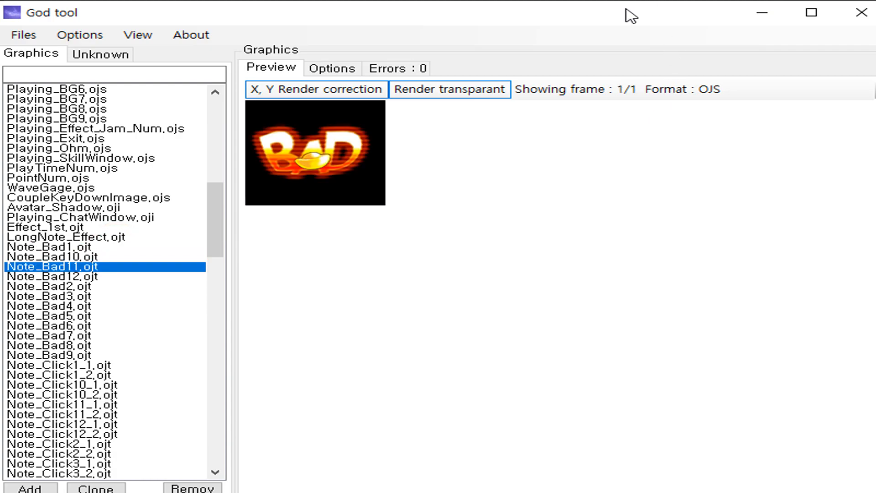
pyautogui.click(53, 286)
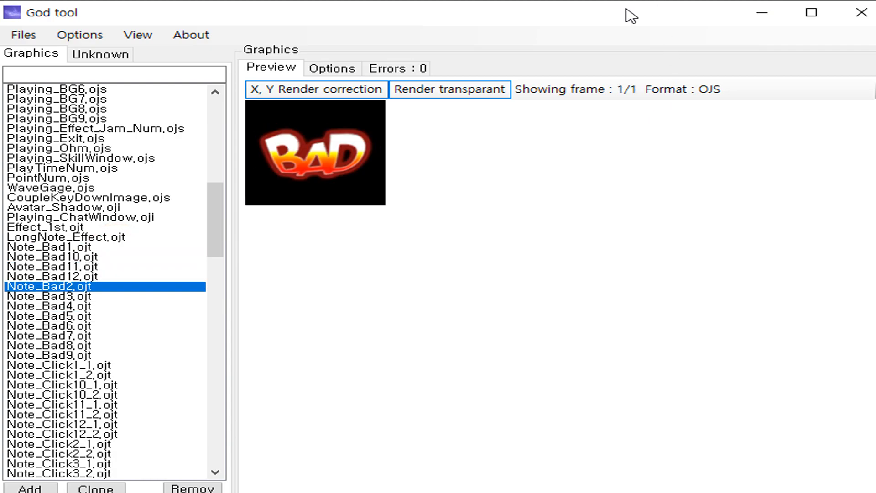
pyautogui.click(53, 296)
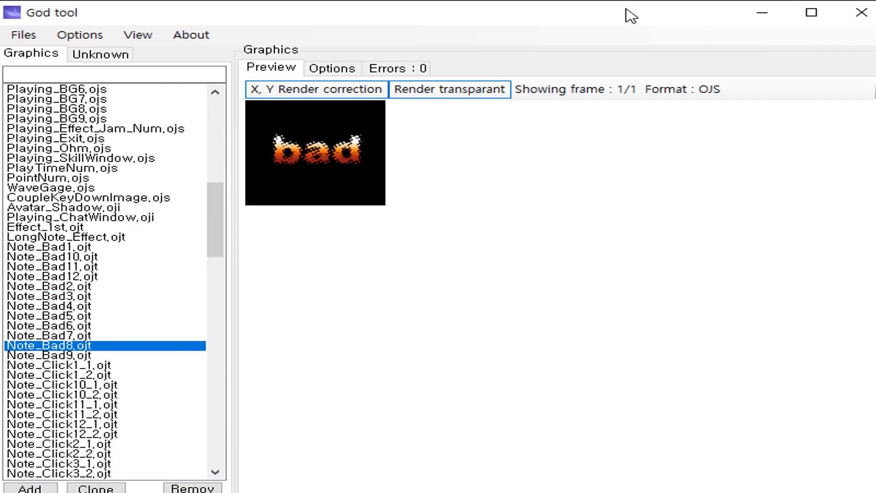
pyautogui.click(61, 276)
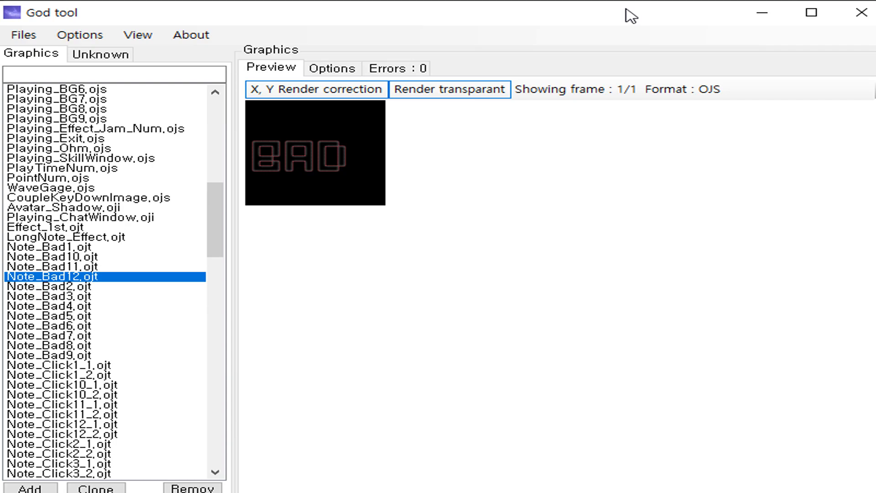
pyautogui.moveTo(128, 298)
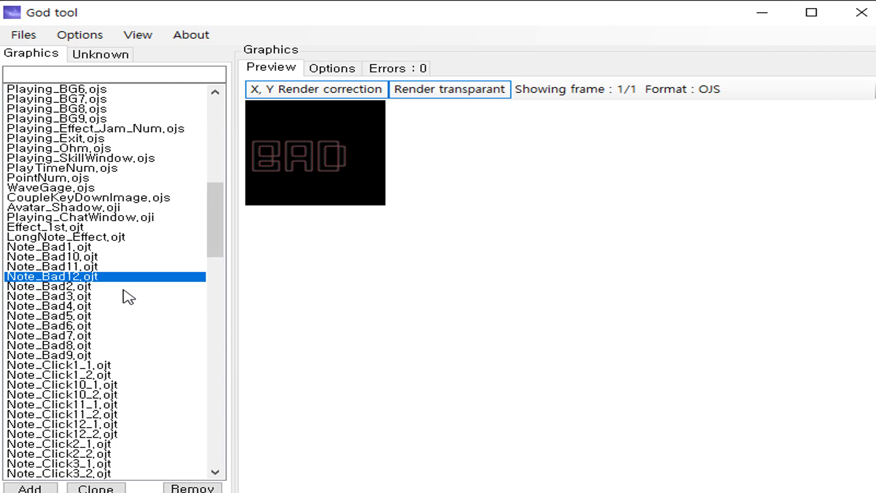
pyautogui.moveTo(121, 258)
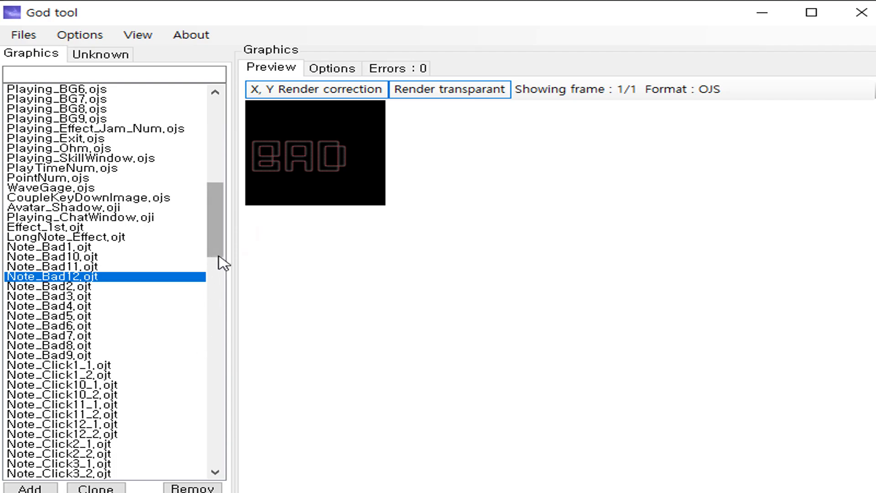
pyautogui.click(56, 325)
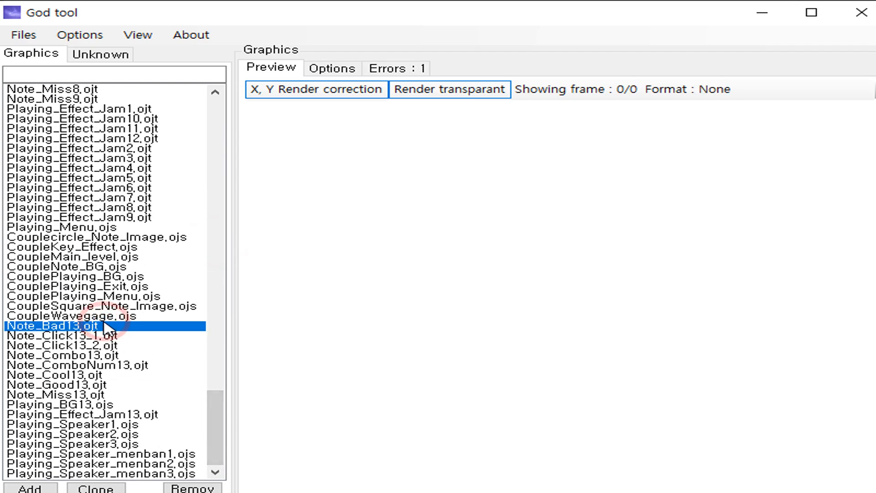
pyautogui.click(104, 365)
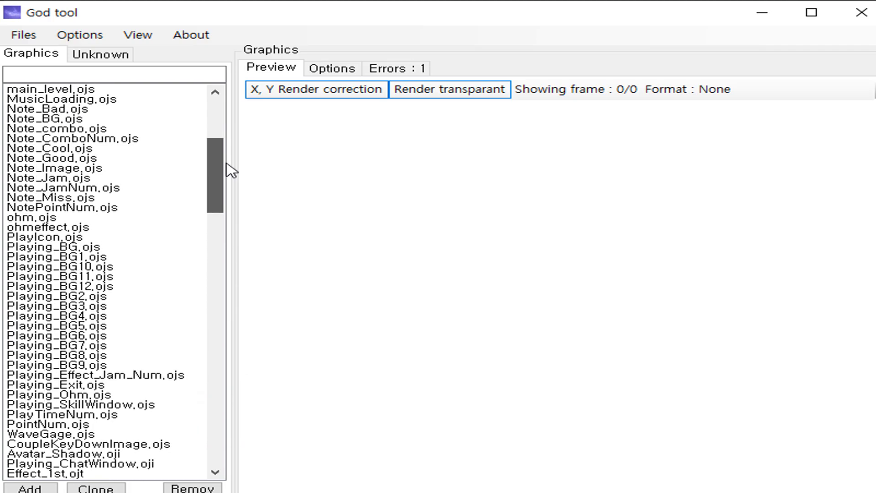
pyautogui.click(53, 217)
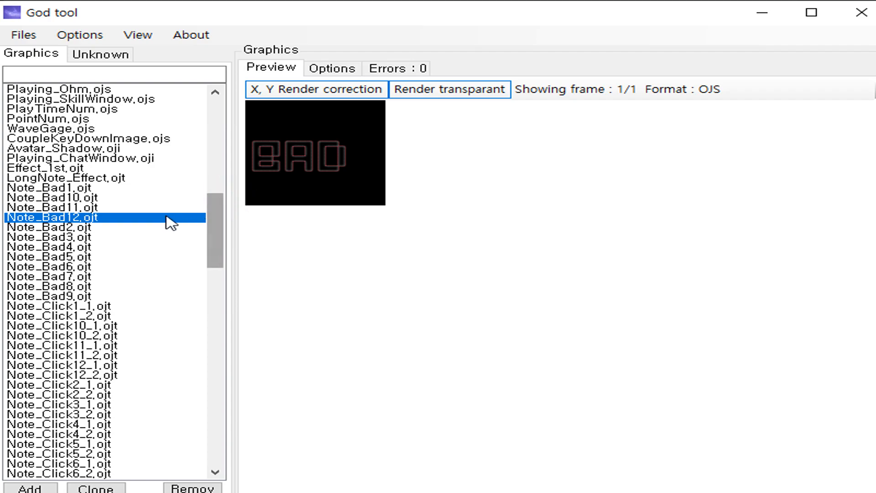
# Export Note_Bad12.ojt to the O2Jam Interval Image folder and confirm the success message.
pyautogui.rightClick(53, 218)
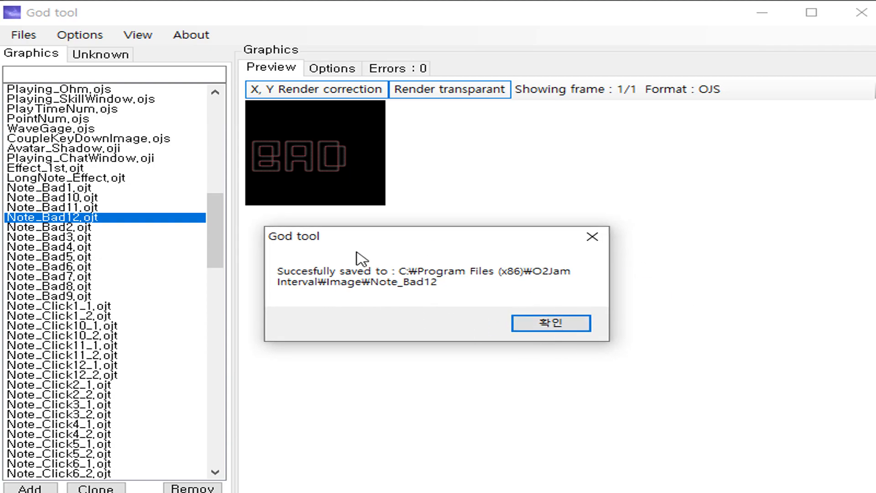
pyautogui.click(549, 323)
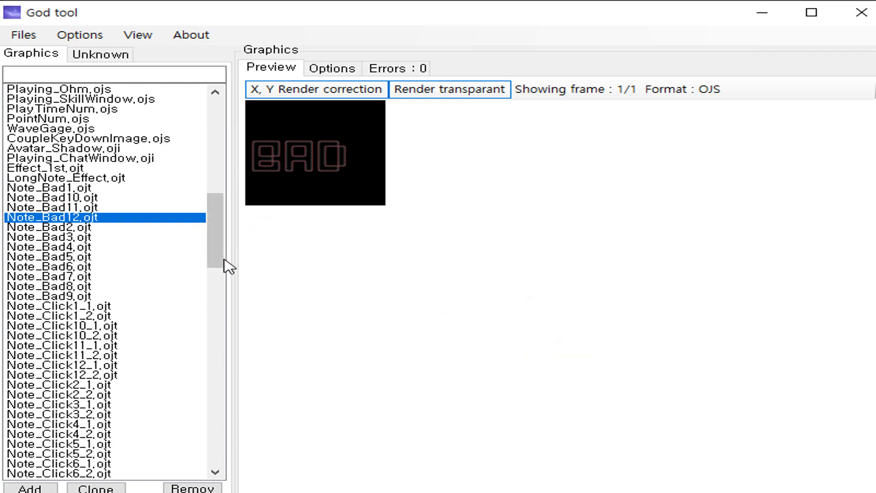
pyautogui.scroll(-3)
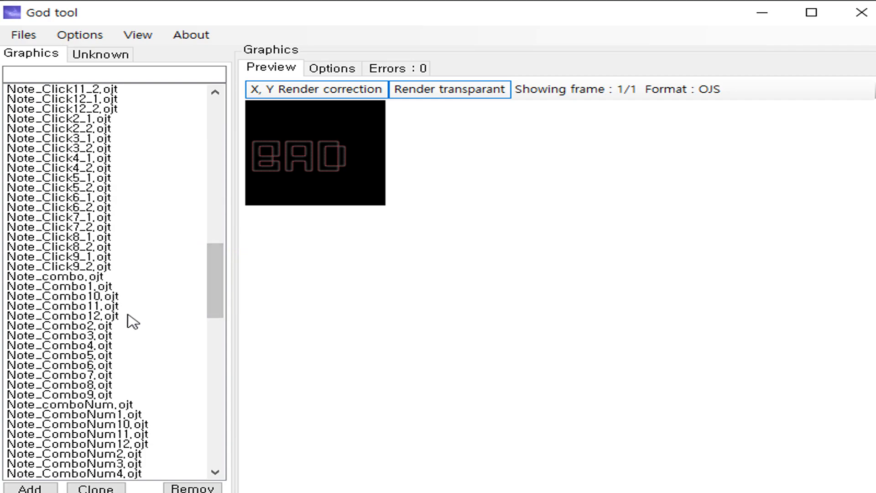
pyautogui.click(64, 315)
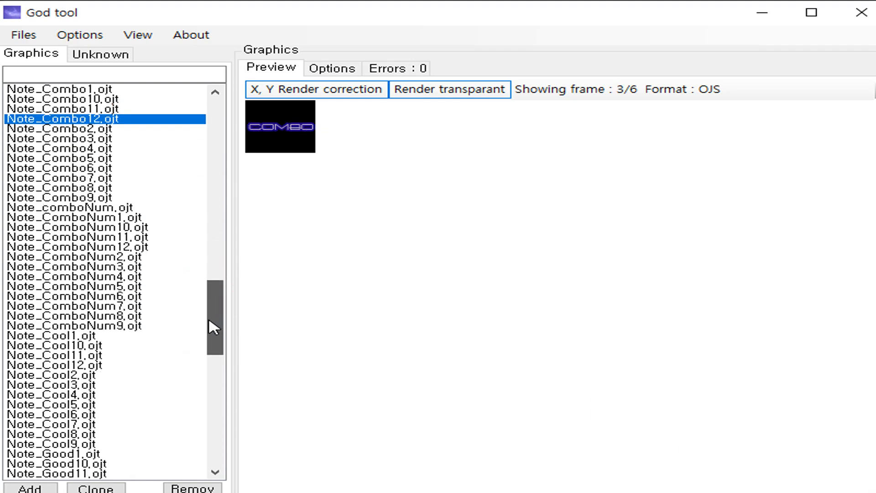
pyautogui.click(73, 247)
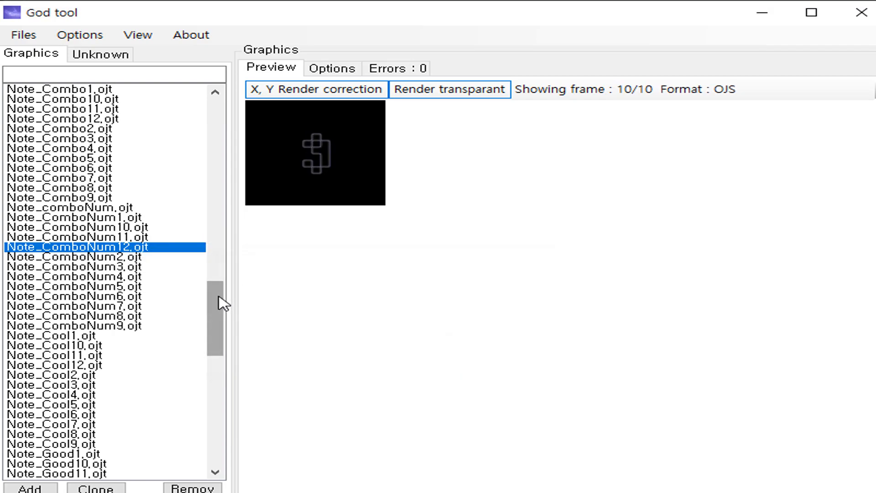
pyautogui.rightClick(45, 275)
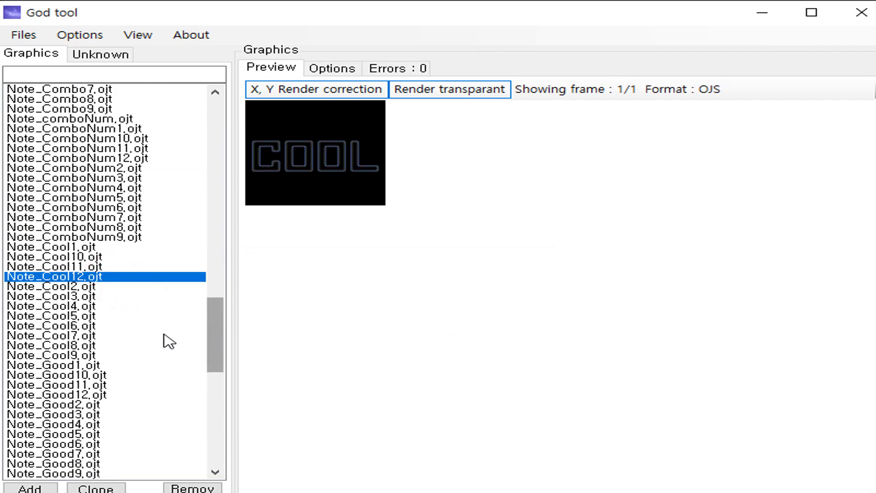
pyautogui.rightClick(56, 394)
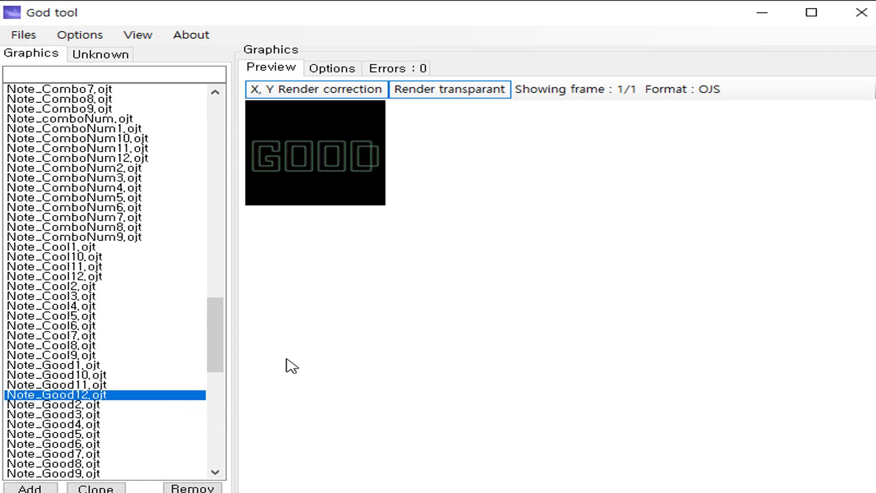
pyautogui.scroll(-3)
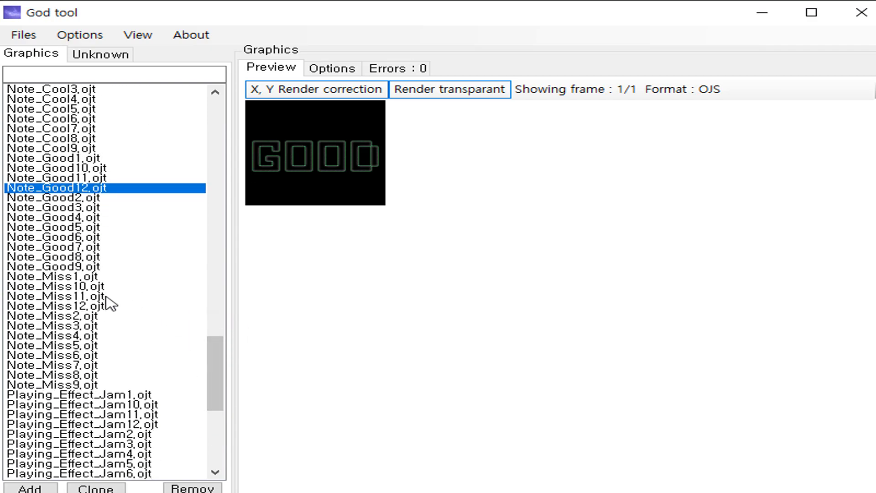
pyautogui.click(61, 306)
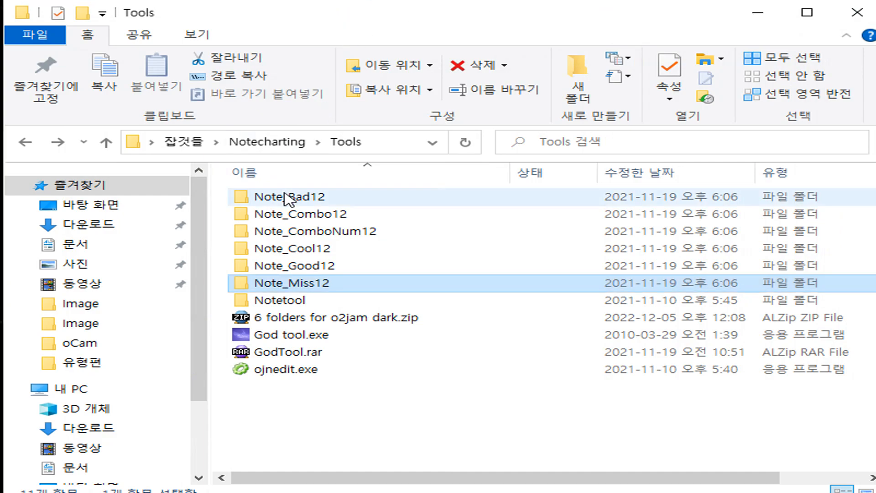
pyautogui.moveTo(318, 210)
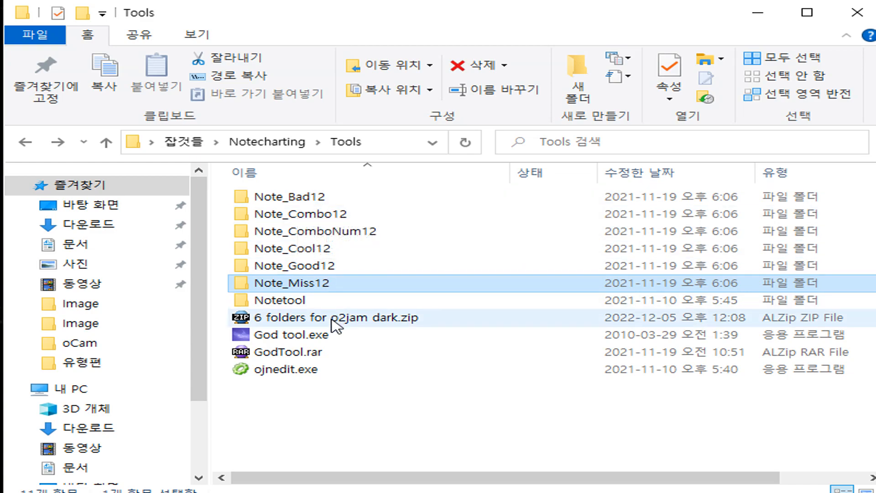
# Open the Note_Bad12 export folder showing Frame1.bmp and PackageInfo.xml.
pyautogui.click(332, 318)
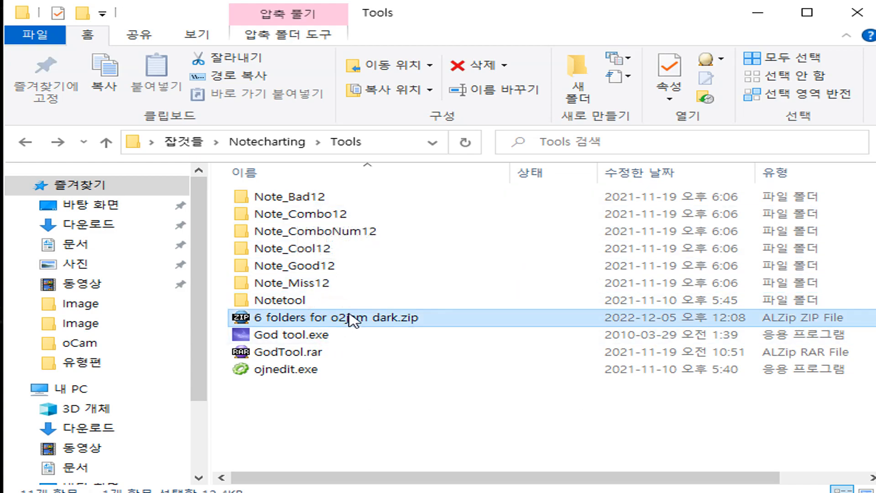
pyautogui.moveTo(318, 198)
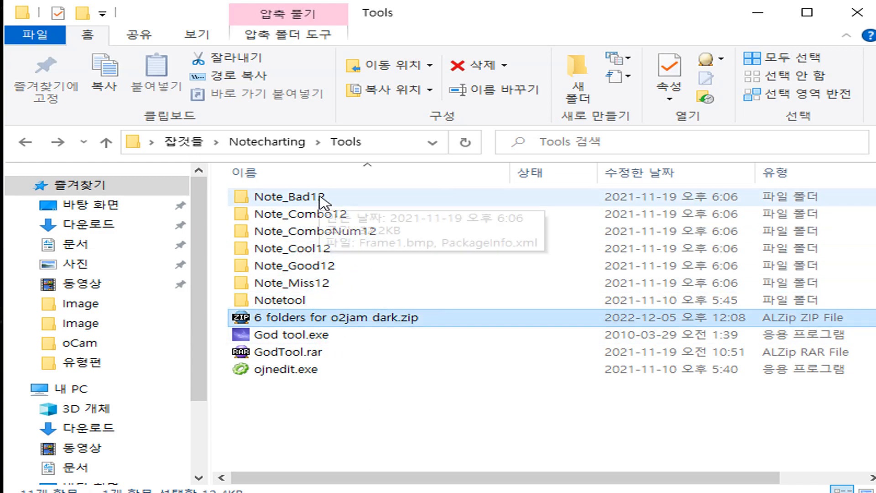
pyautogui.doubleClick(290, 196)
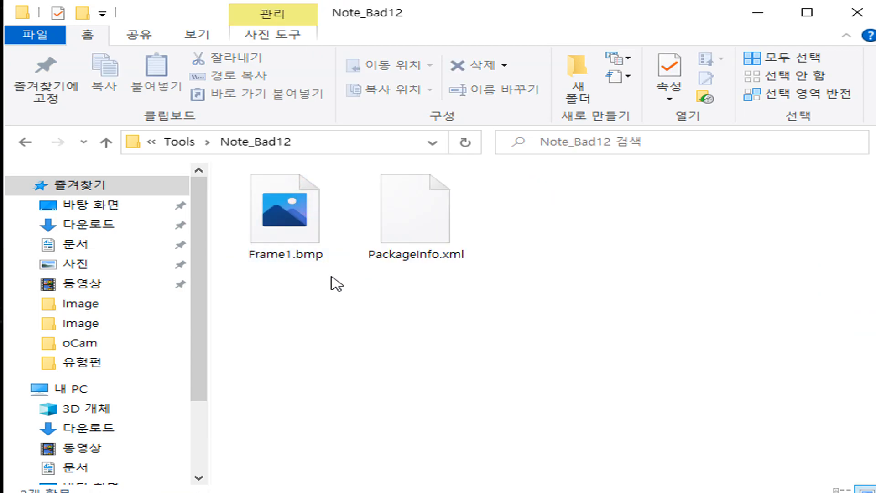
pyautogui.moveTo(284, 208)
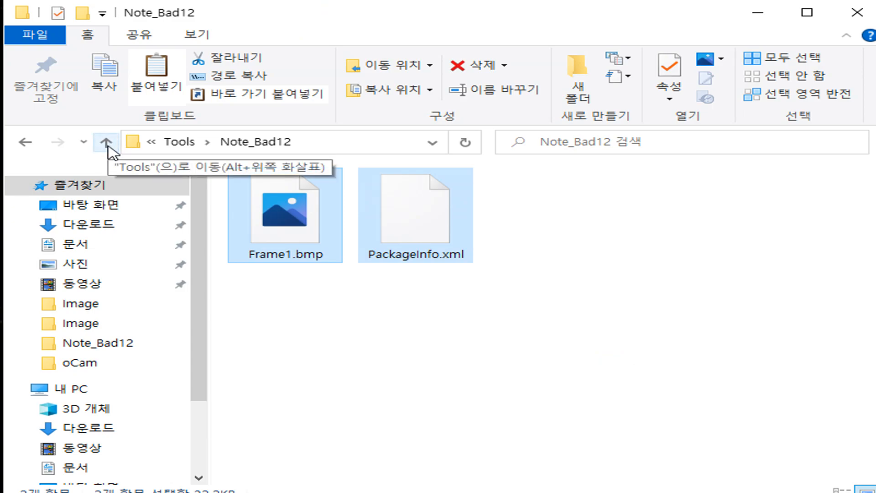
# Go back up from Note_Bad12 to the Tools folder after copying its two files.
pyautogui.click(108, 141)
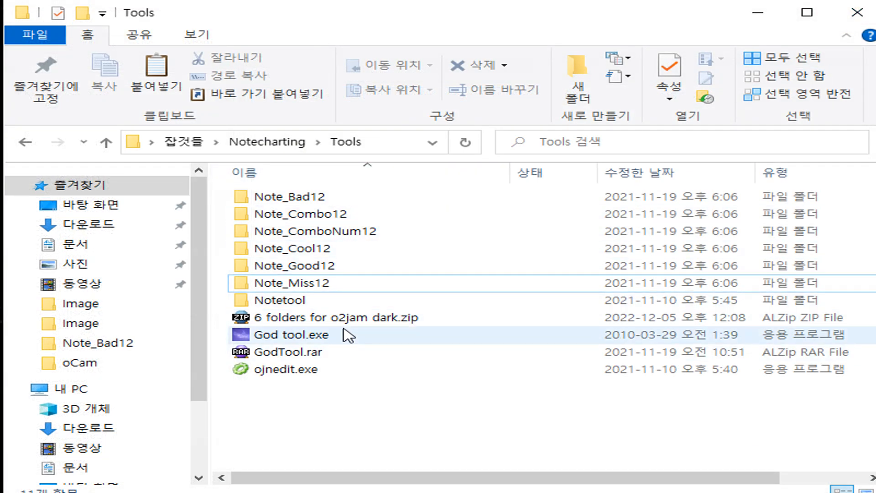
# Run God tool.exe again from the Tools folder.
pyautogui.click(290, 335)
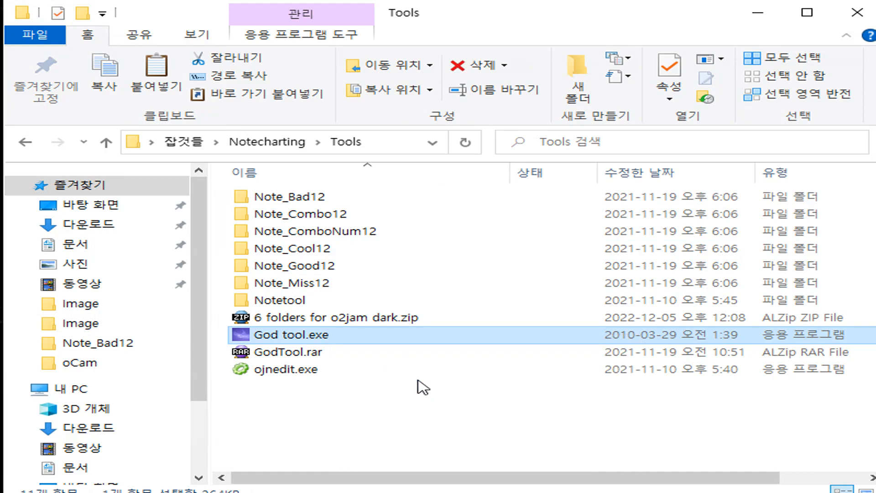
pyautogui.doubleClick(290, 335)
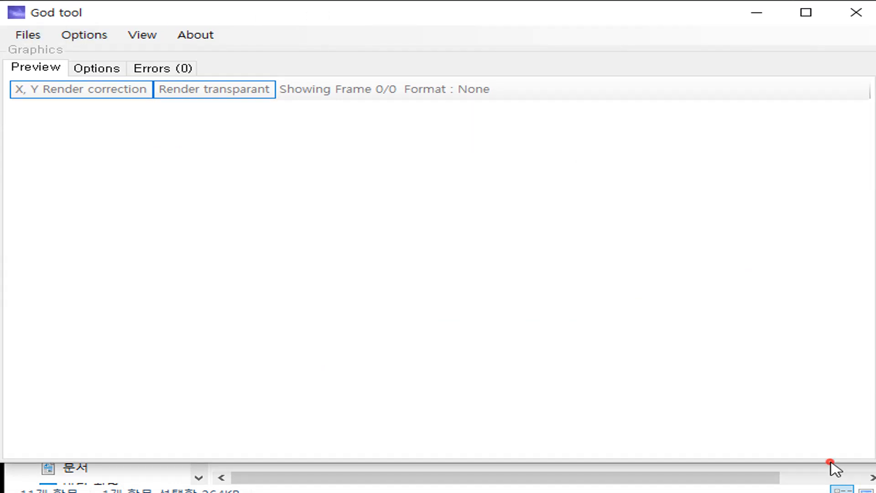
pyautogui.moveTo(829, 468)
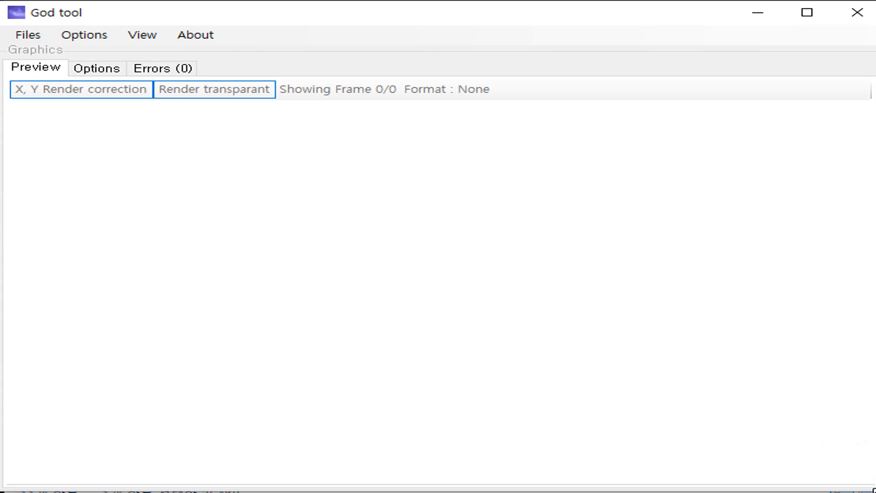
pyautogui.moveTo(7, 21)
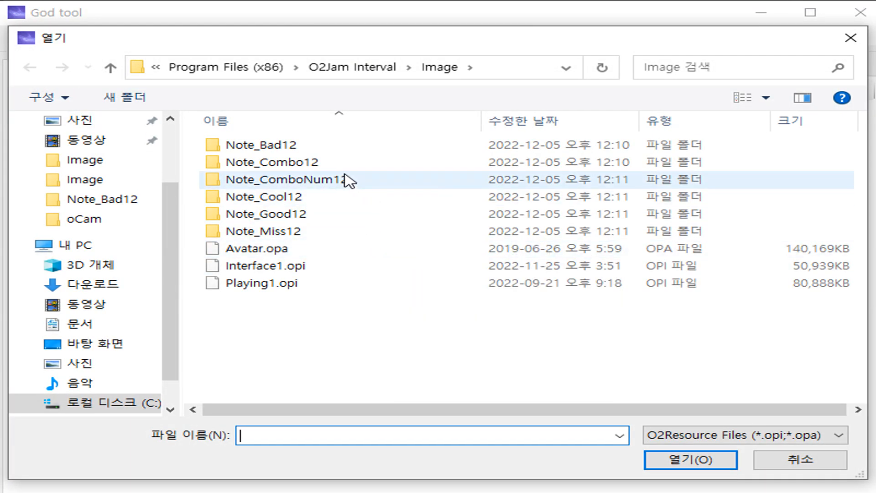
# Load Playing1.opi from the O2Jam Interval Image folder into God tool.
pyautogui.click(263, 282)
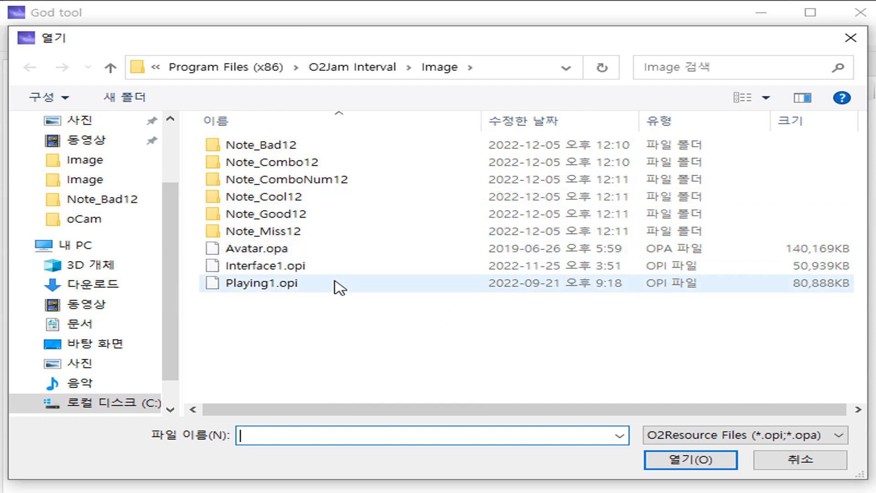
pyautogui.moveTo(334, 282)
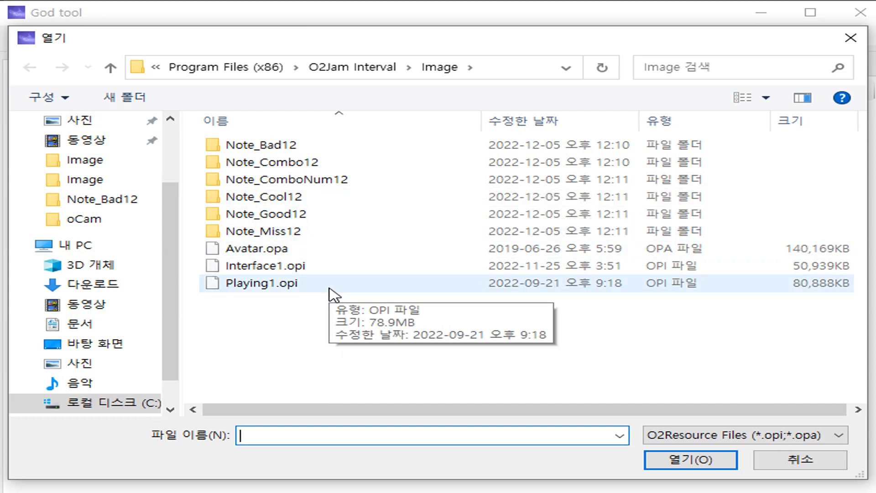
pyautogui.moveTo(327, 290)
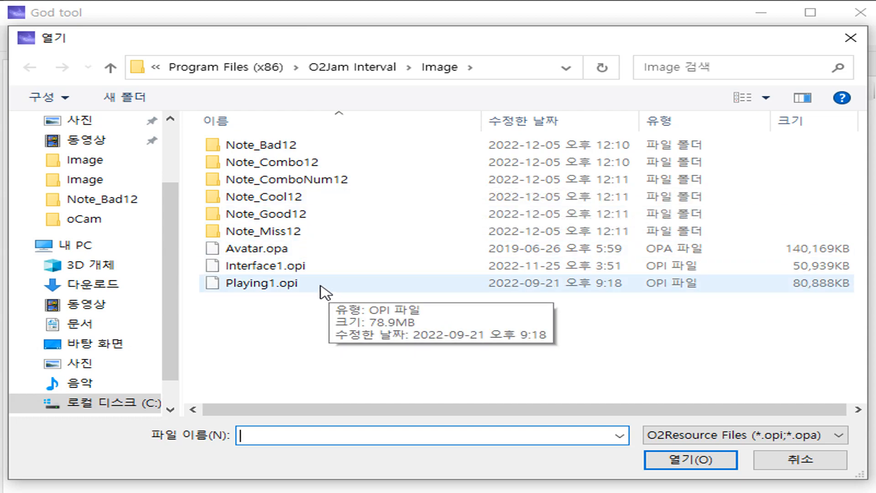
pyautogui.click(690, 459)
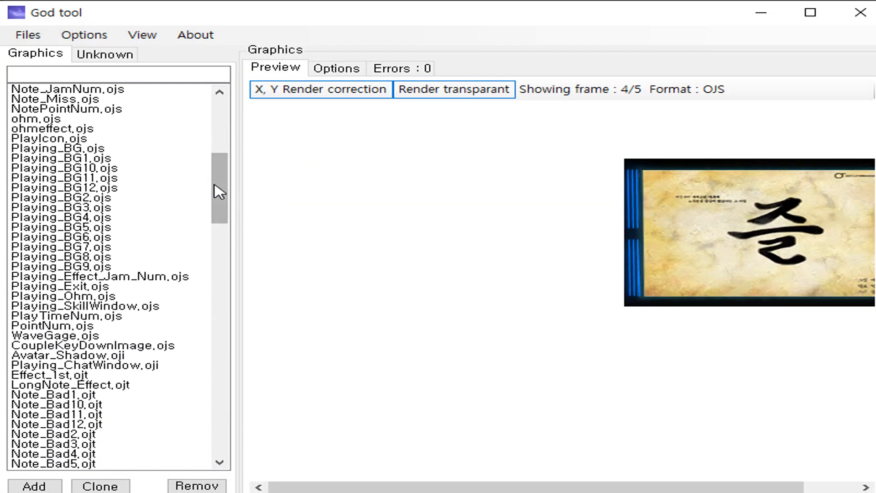
# Re-import the Note_Bad12 image package over Note_Bad12.ojt and bring up the Files menu.
pyautogui.click(61, 237)
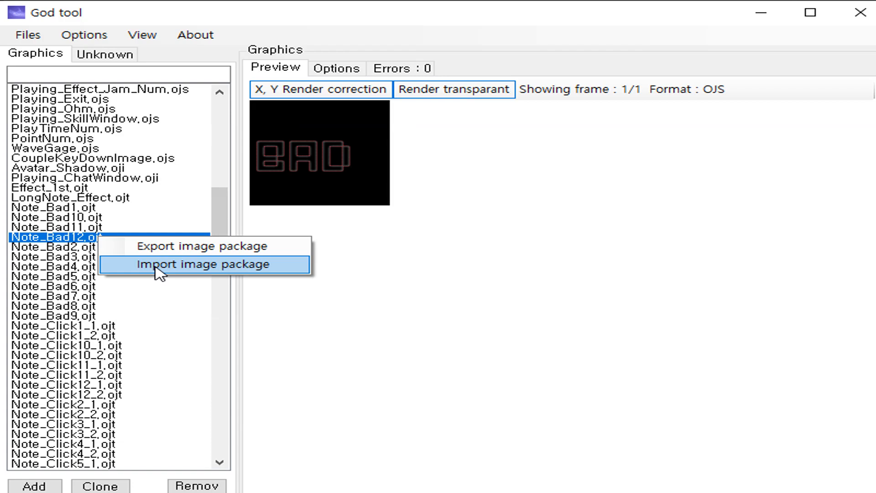
pyautogui.moveTo(153, 278)
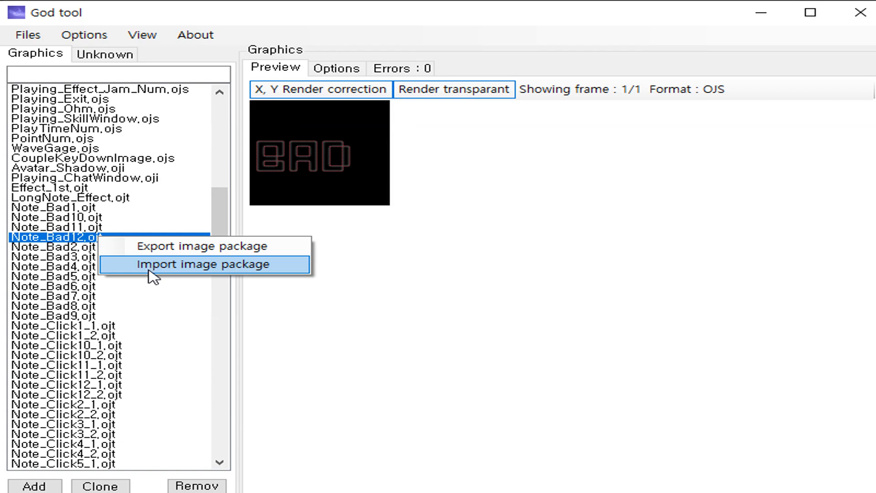
pyautogui.moveTo(245, 187)
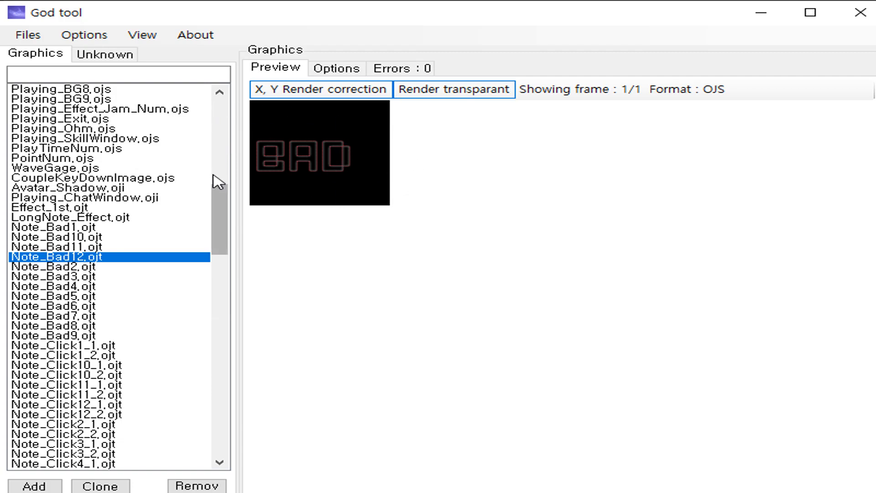
pyautogui.moveTo(277, 170)
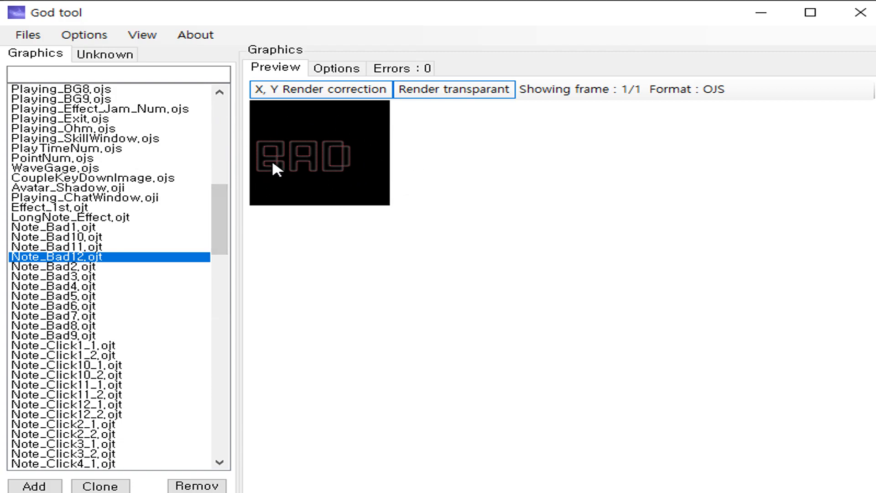
pyautogui.click(27, 34)
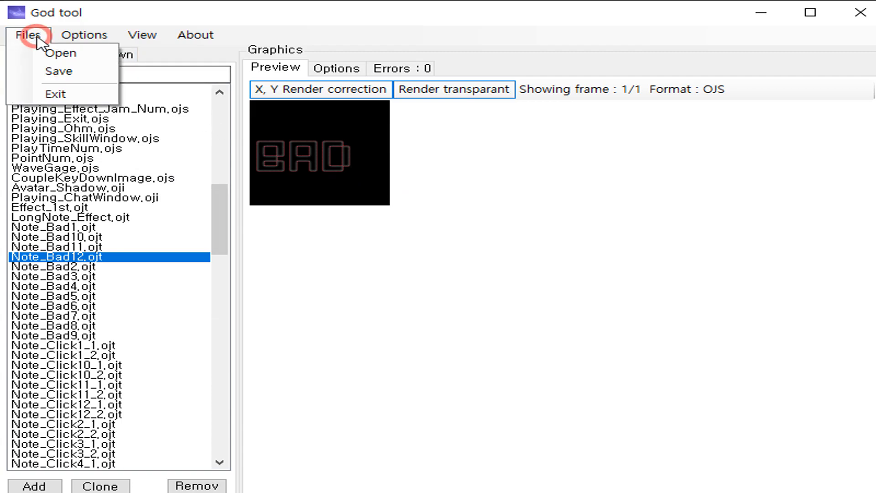